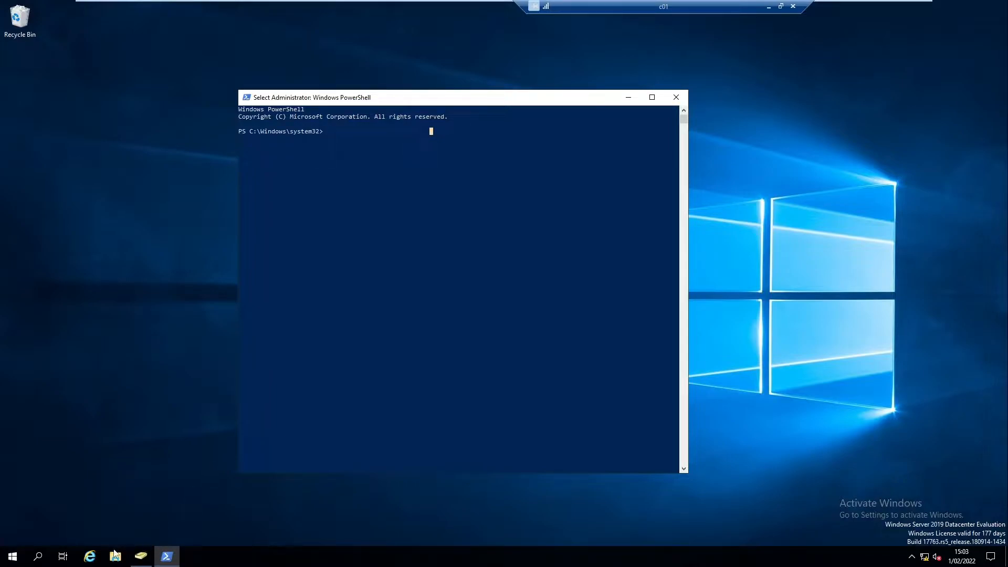
Browse File Explorer to C:\Temp\PSTools and review the Sysinternals utilities including PsExec.
{"action": "left_click", "coordinate": [115, 556]}
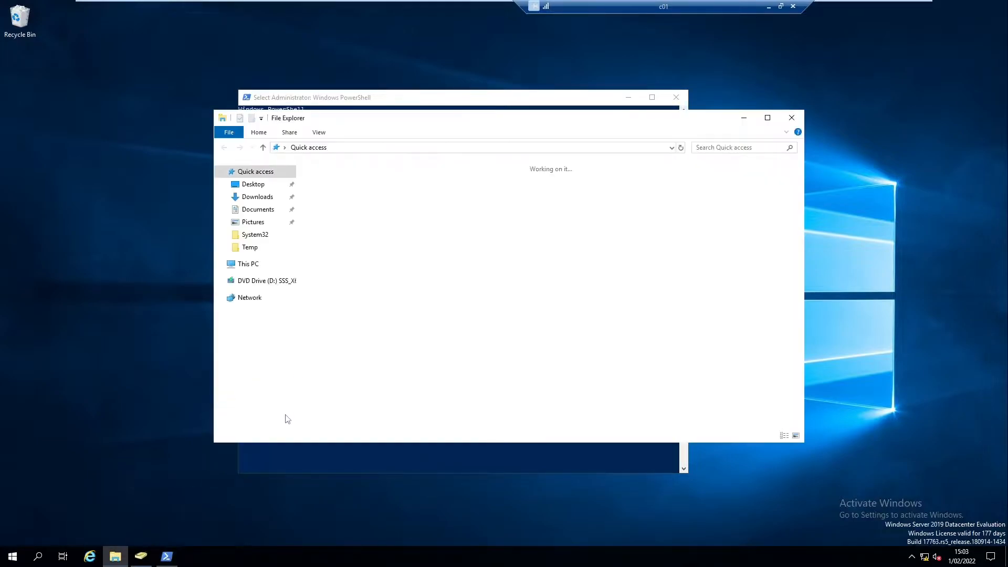
{"action": "left_click", "coordinate": [248, 264]}
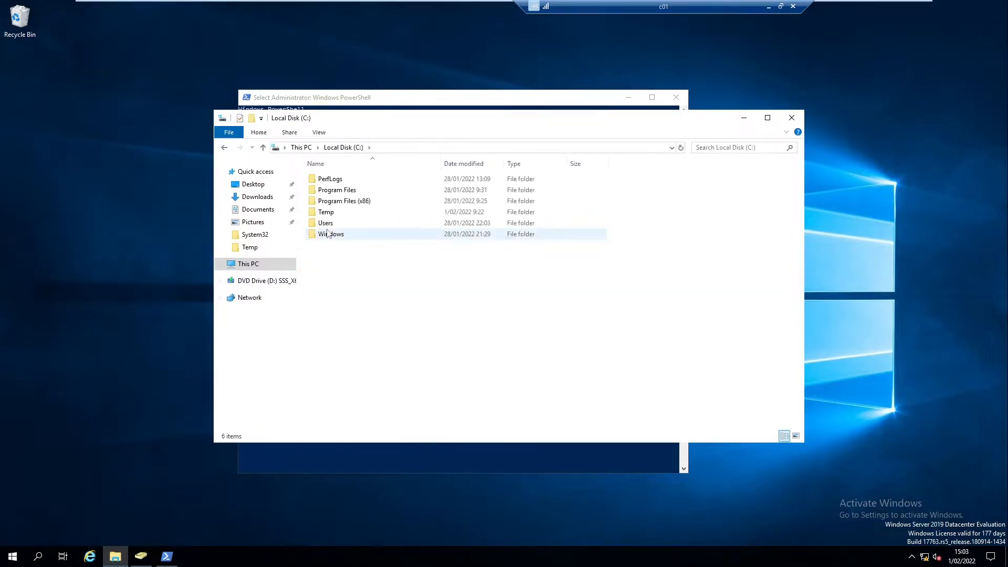
{"action": "double_click", "coordinate": [325, 211]}
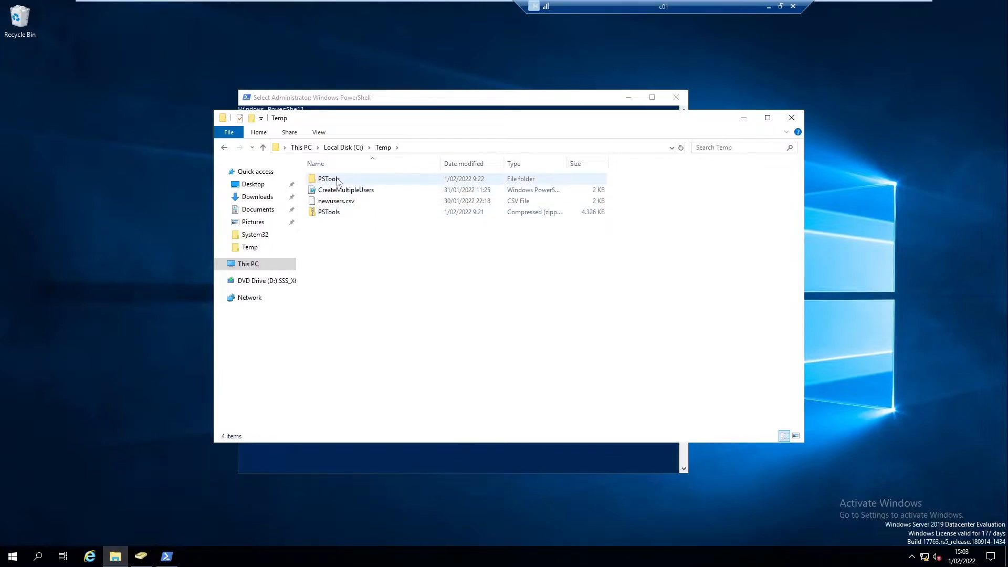
{"action": "double_click", "coordinate": [329, 179]}
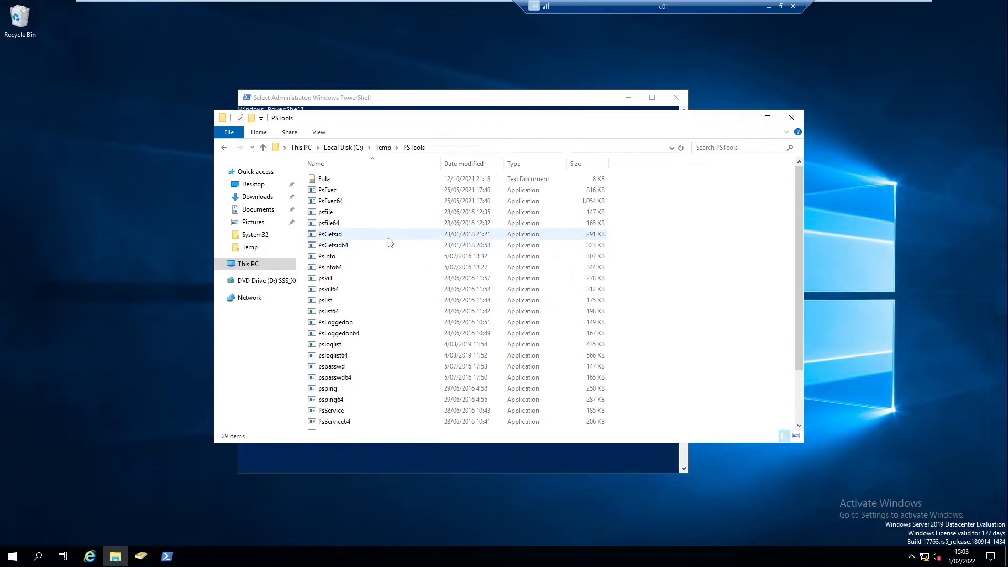
{"action": "mouse_move", "coordinate": [376, 233]}
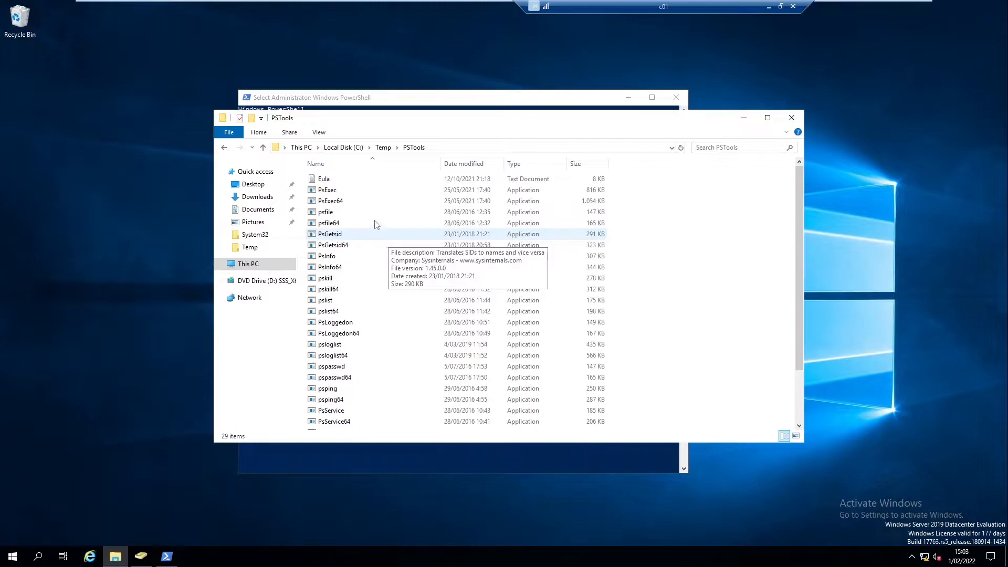
{"action": "mouse_move", "coordinate": [327, 190]}
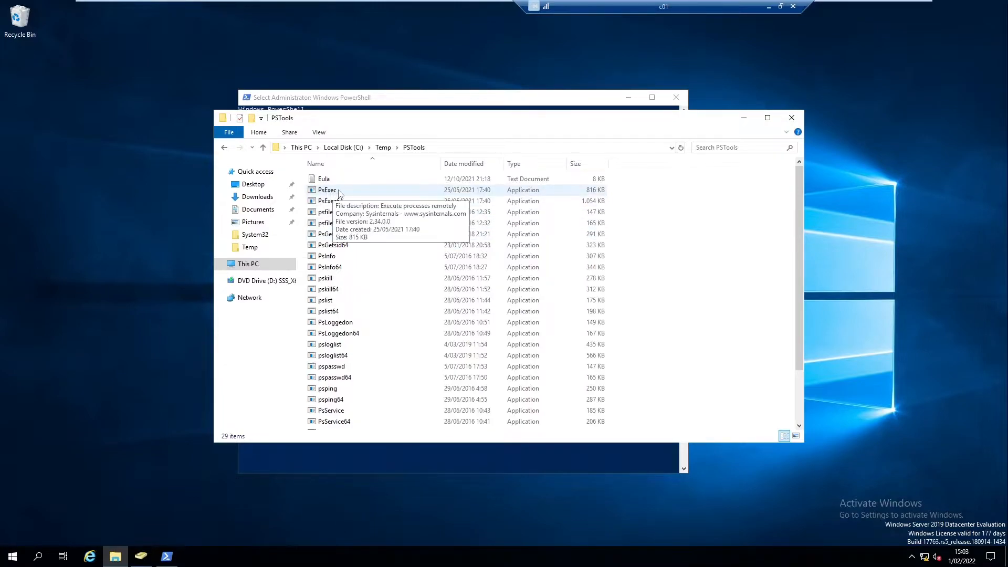
{"action": "mouse_move", "coordinate": [420, 159]}
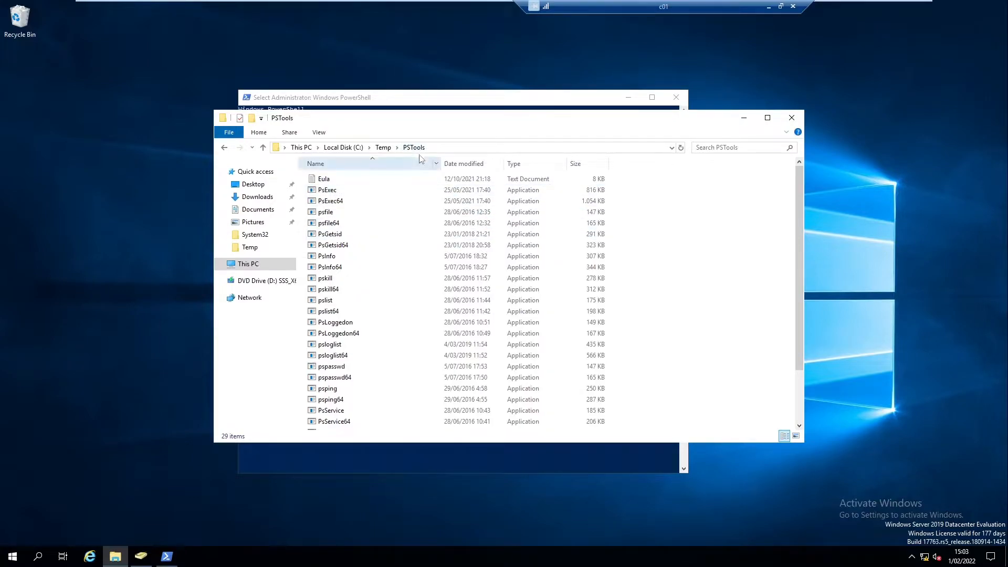
{"action": "left_click", "coordinate": [335, 322]}
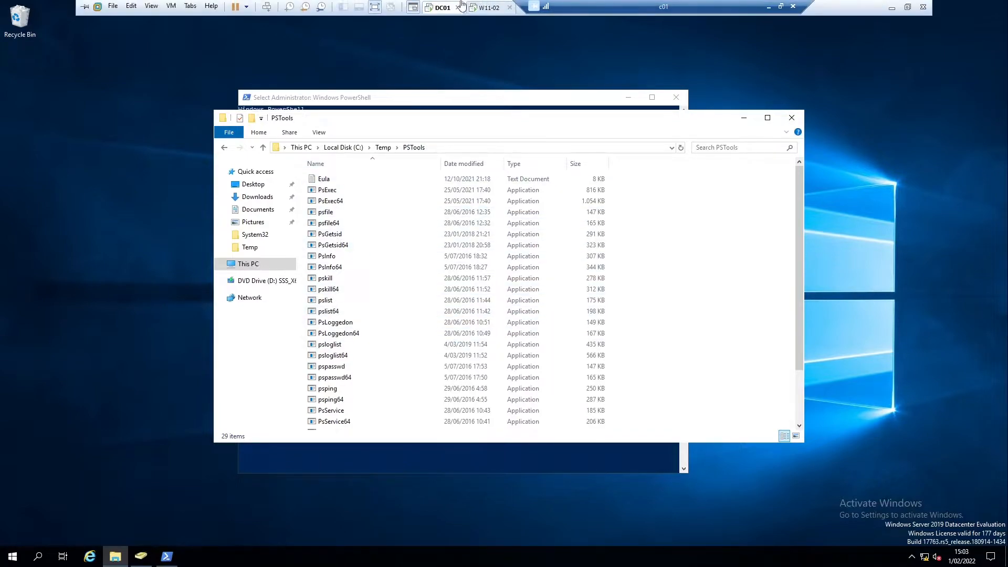
Switch to the W11-02 virtual machine showing its File Explorer Quick access view.
{"action": "left_click", "coordinate": [488, 8]}
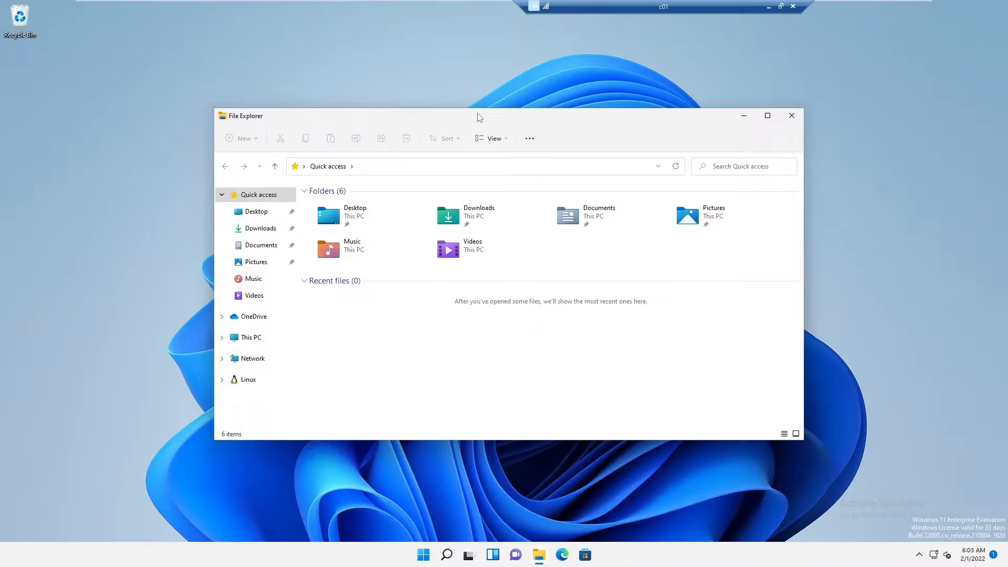
{"action": "left_click", "coordinate": [490, 8]}
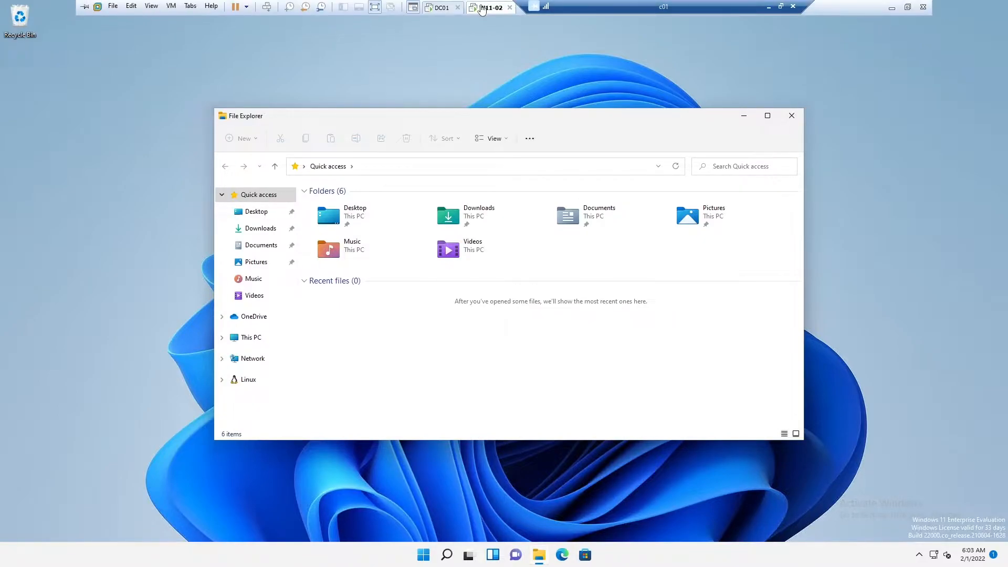
{"action": "mouse_move", "coordinate": [491, 7]}
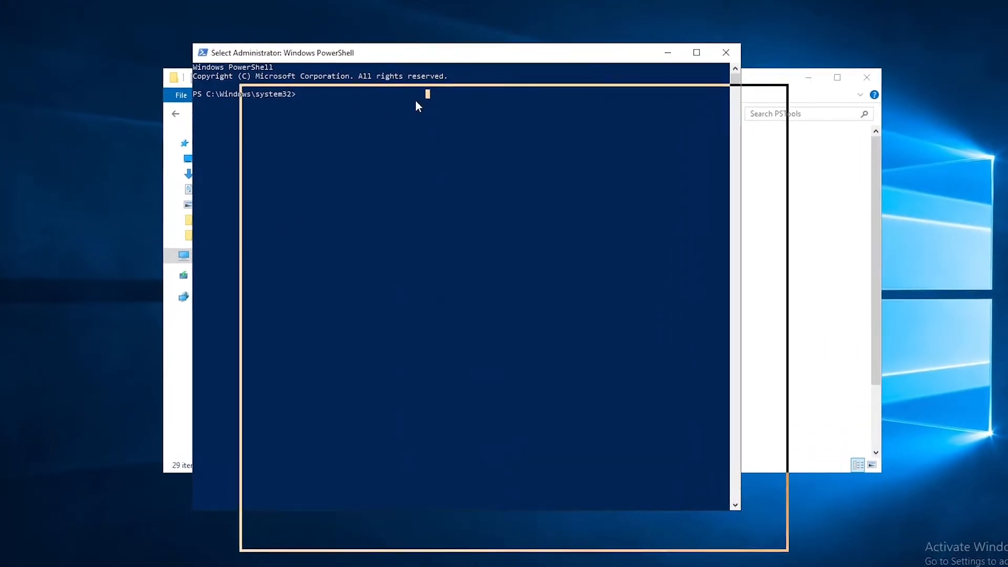
Change directory to C:\temp\PSTools and list its files with dir.
{"action": "type", "text": "cde"}
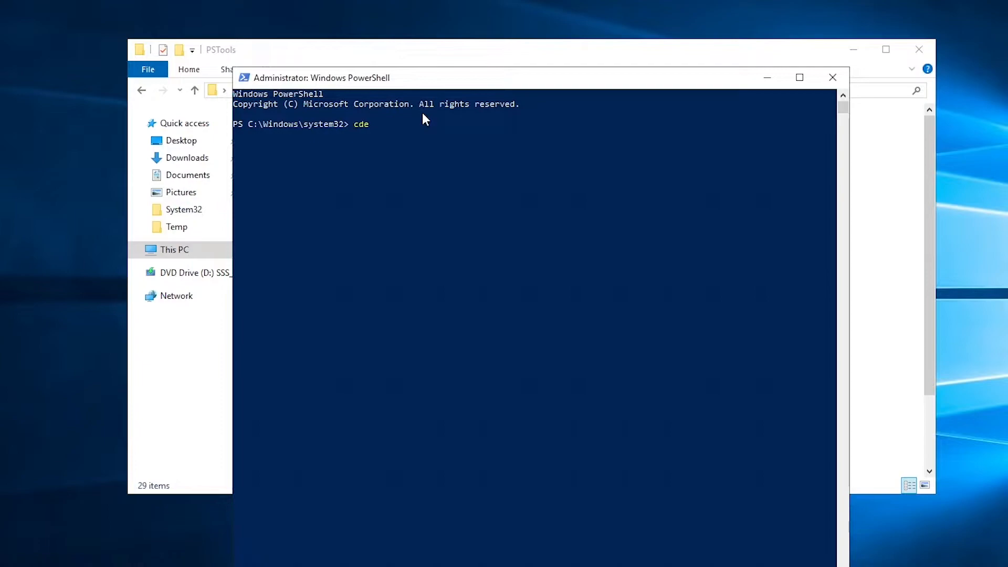
{"action": "type", "text": "cd \\"}
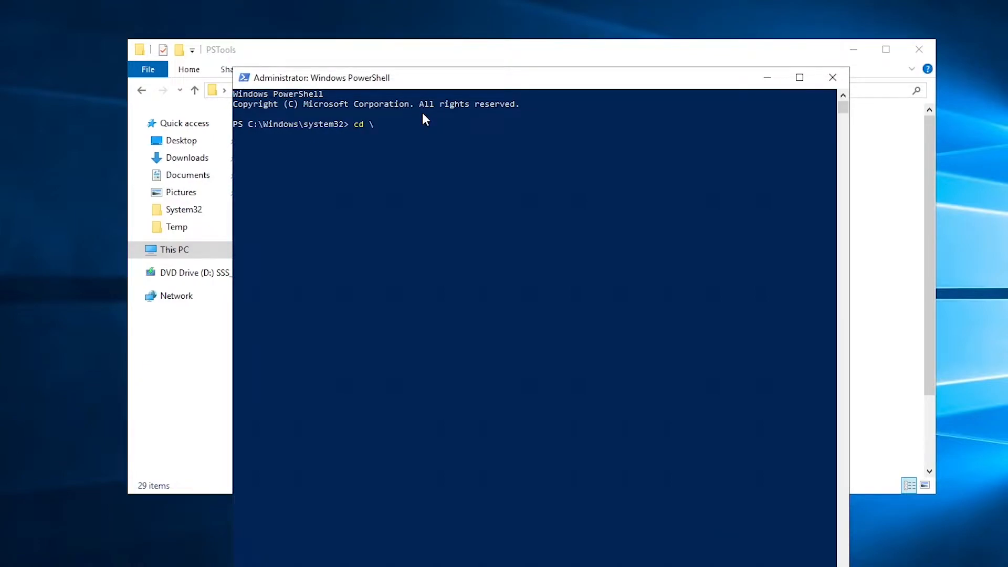
{"action": "type", "text": "temp"}
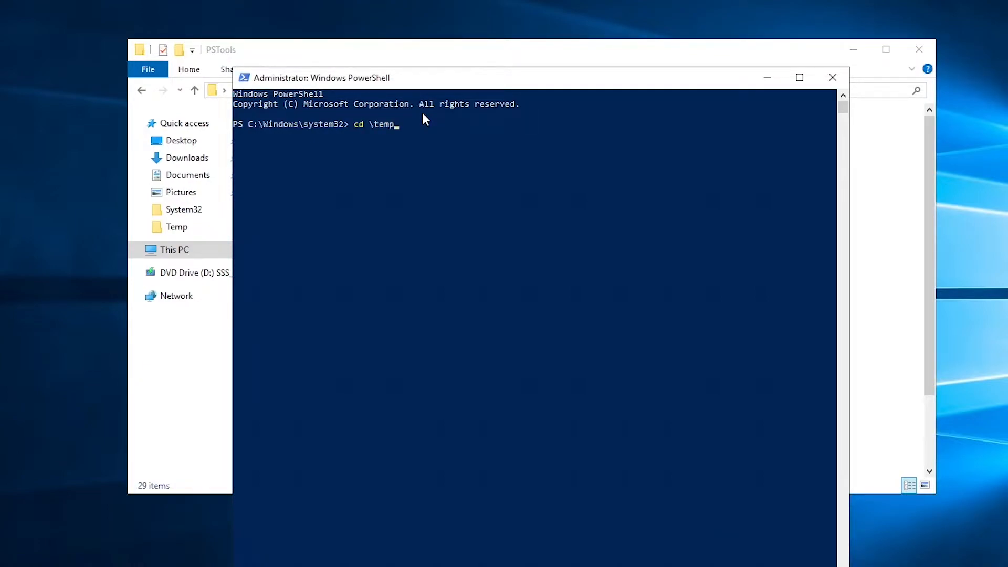
{"action": "type", "text": "\\ps"}
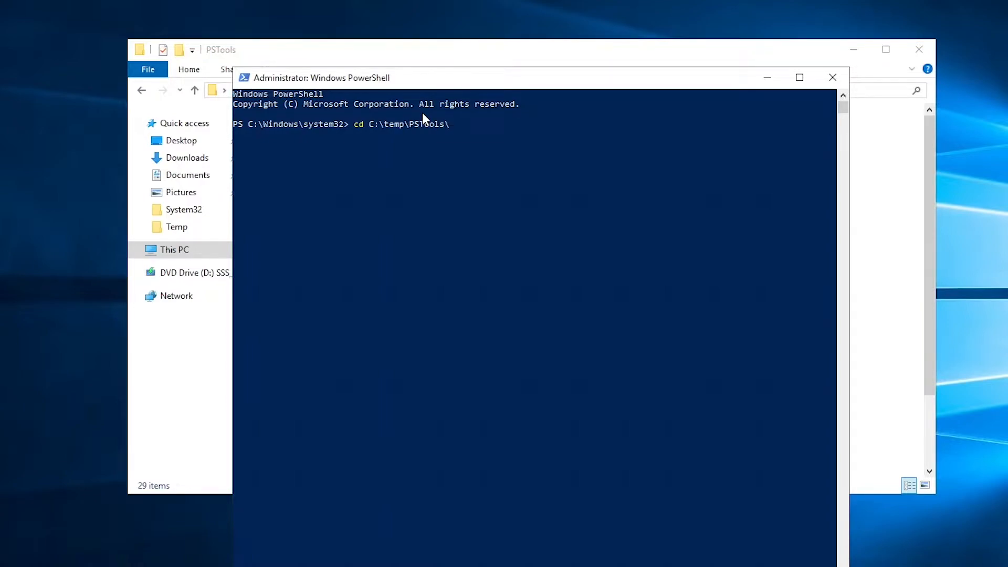
{"action": "type", "text": "dir"}
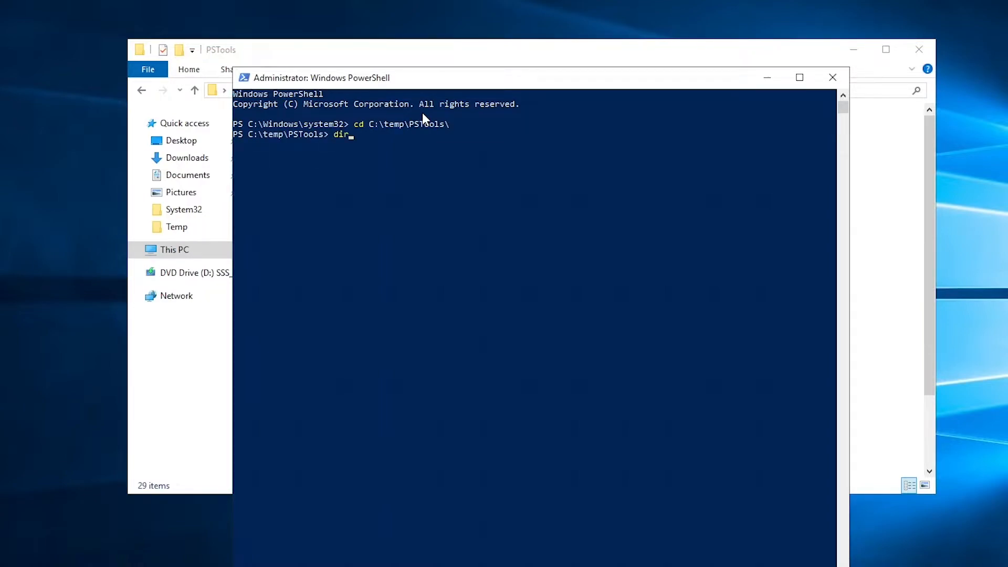
{"action": "key", "text": "Return"}
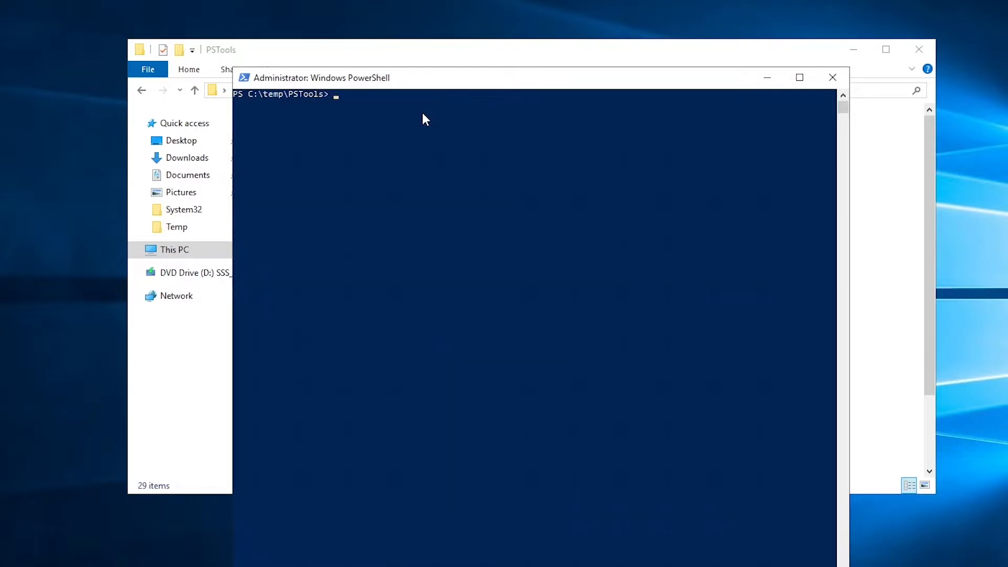
Run .\PsExec.exe \\w11-02 -s to start a remote SYSTEM shell session on w11-02.
{"action": "type", "text": ".\\PsExec.exe \\\\w"}
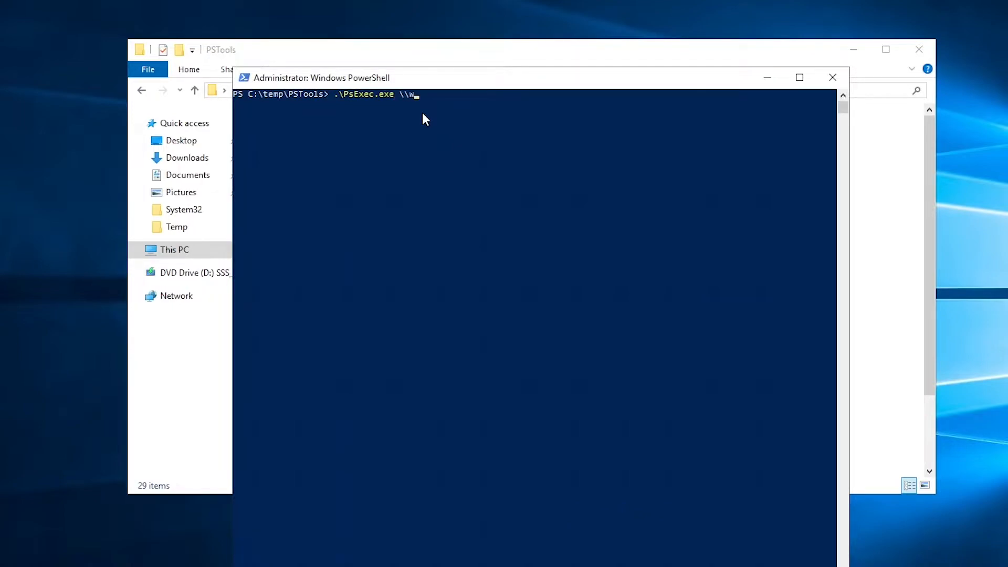
{"action": "type", "text": "11"}
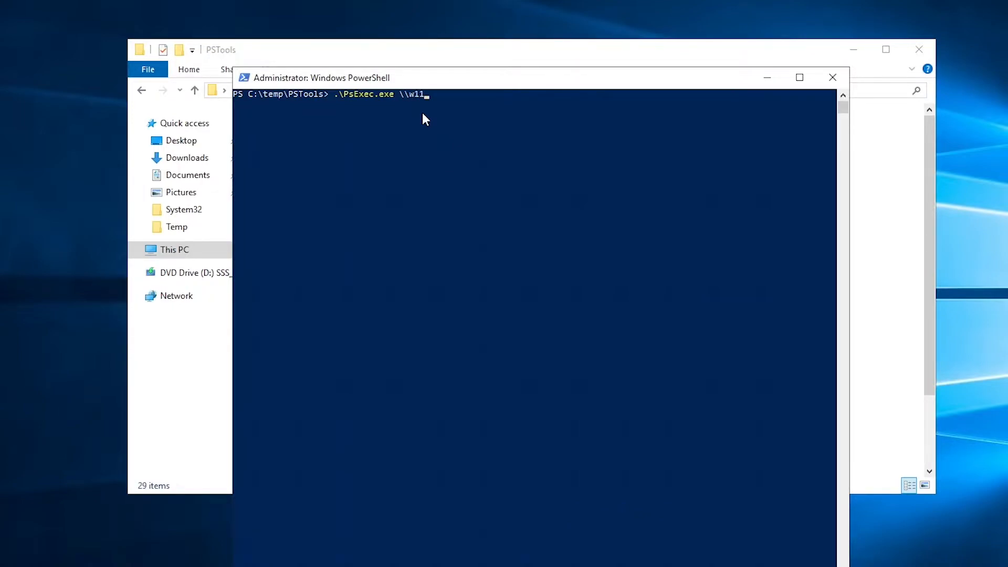
{"action": "type", "text": "-02"}
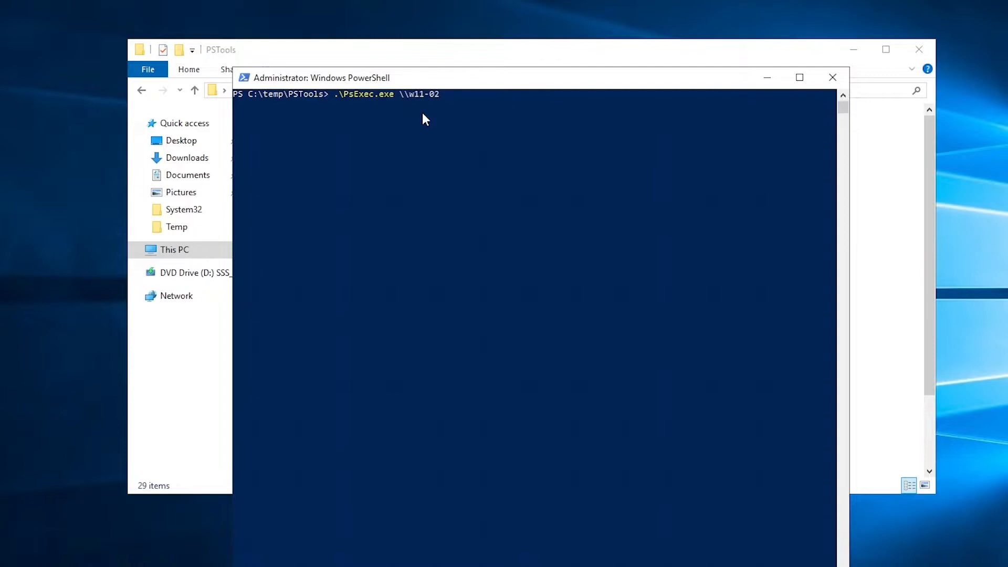
{"action": "type", "text": "-s"}
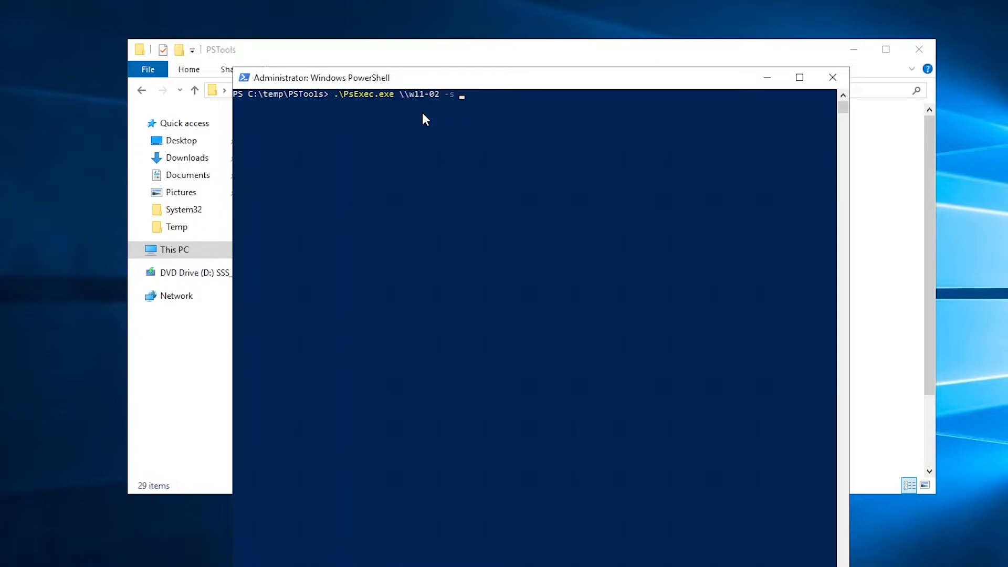
{"action": "type", "text": "cmd"}
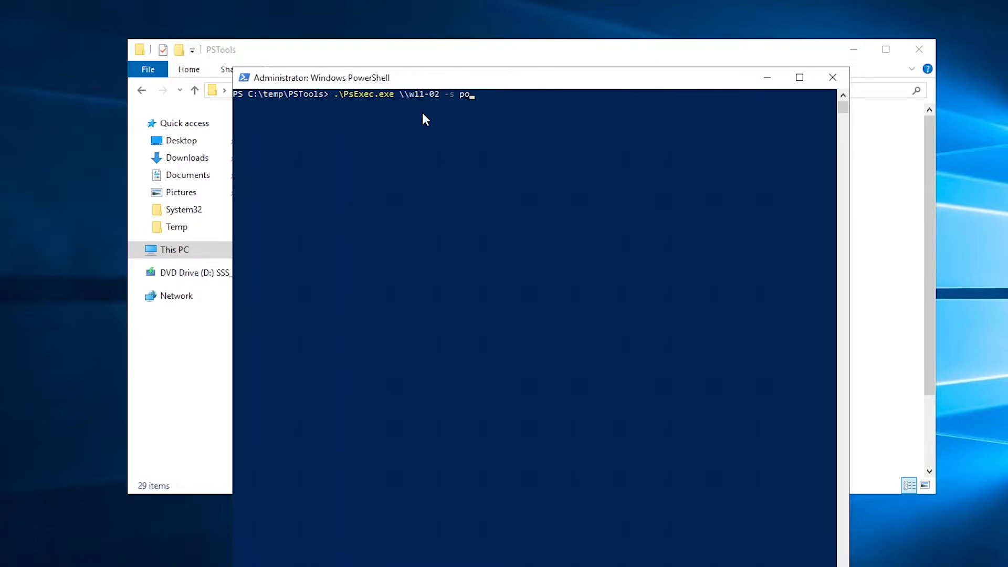
{"action": "type", "text": "wershell"}
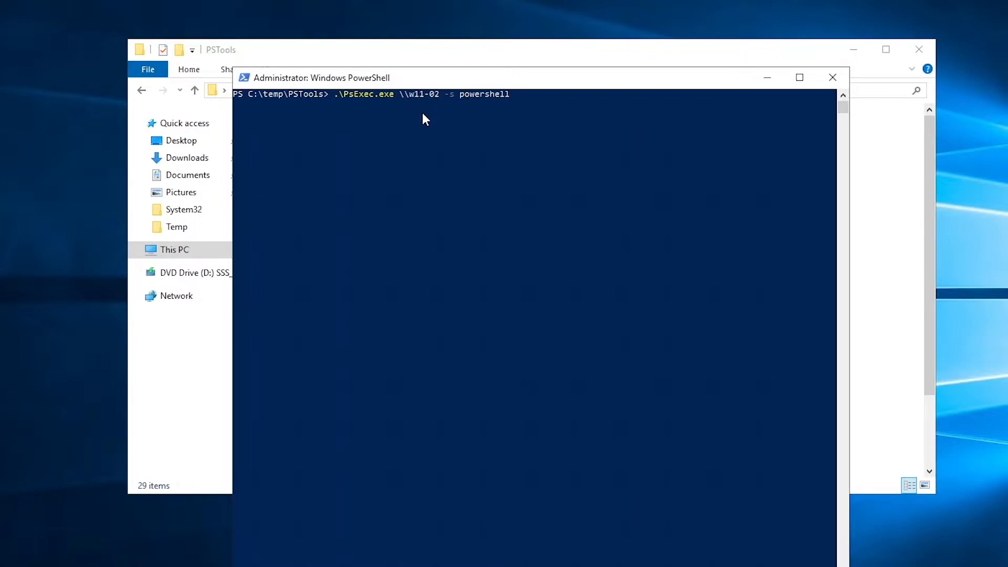
{"action": "key", "text": "Backspace"}
{"action": "type", "text": "cmd"}
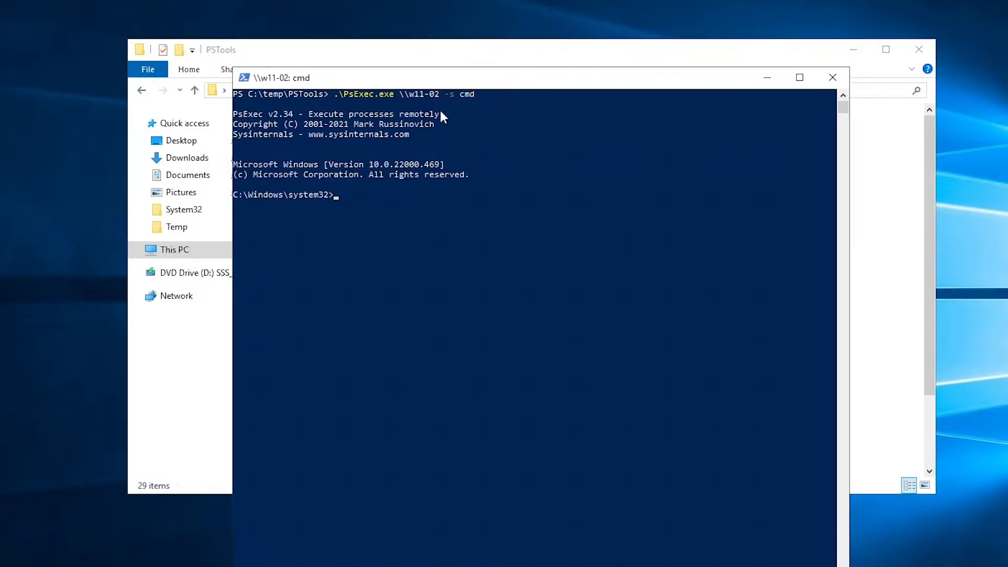
{"action": "mouse_move", "coordinate": [255, 86]}
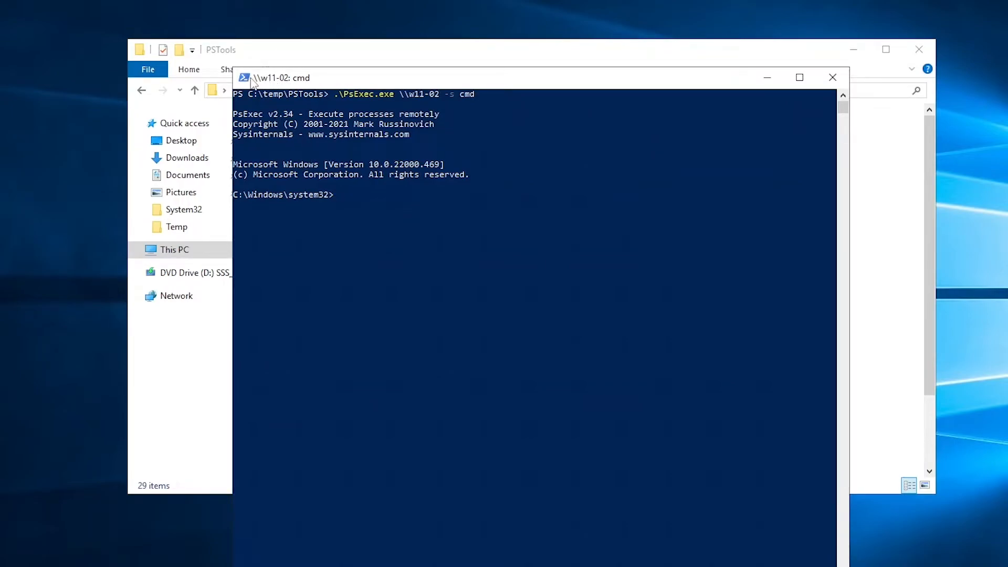
{"action": "mouse_move", "coordinate": [270, 81]}
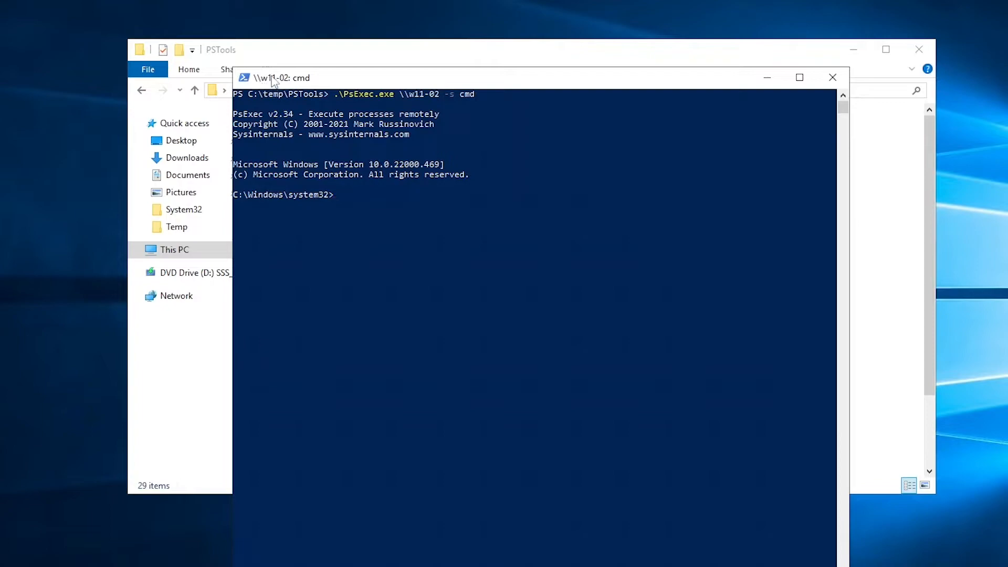
{"action": "mouse_move", "coordinate": [311, 88]}
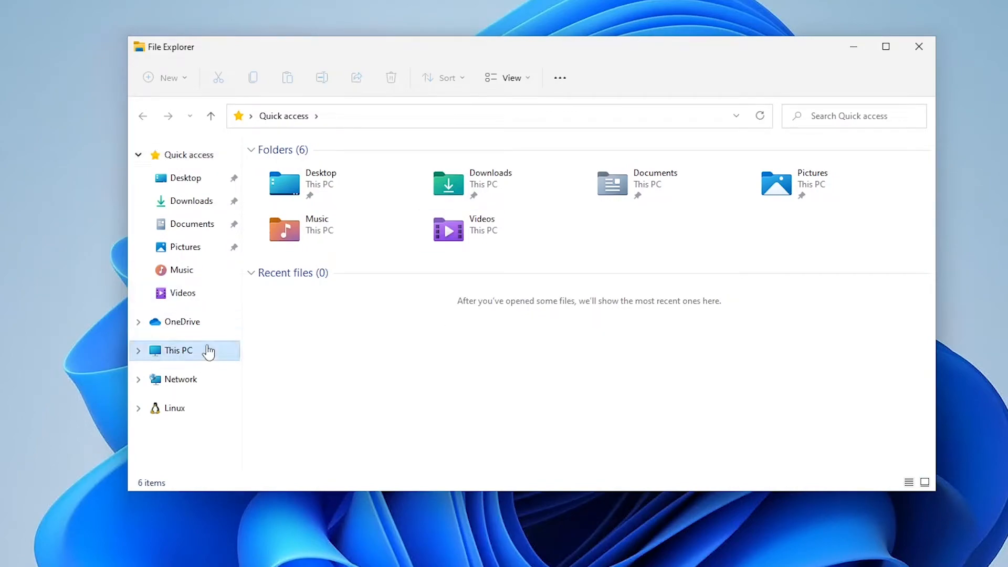
Show This PC's drives and enter Local Disk (C:) on the client.
{"action": "left_click", "coordinate": [176, 351]}
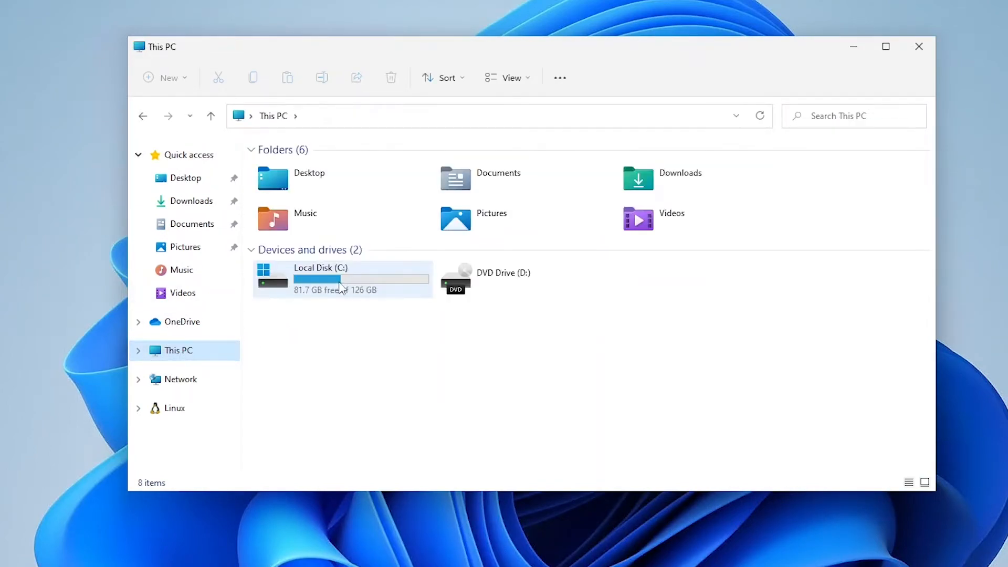
{"action": "double_click", "coordinate": [340, 278]}
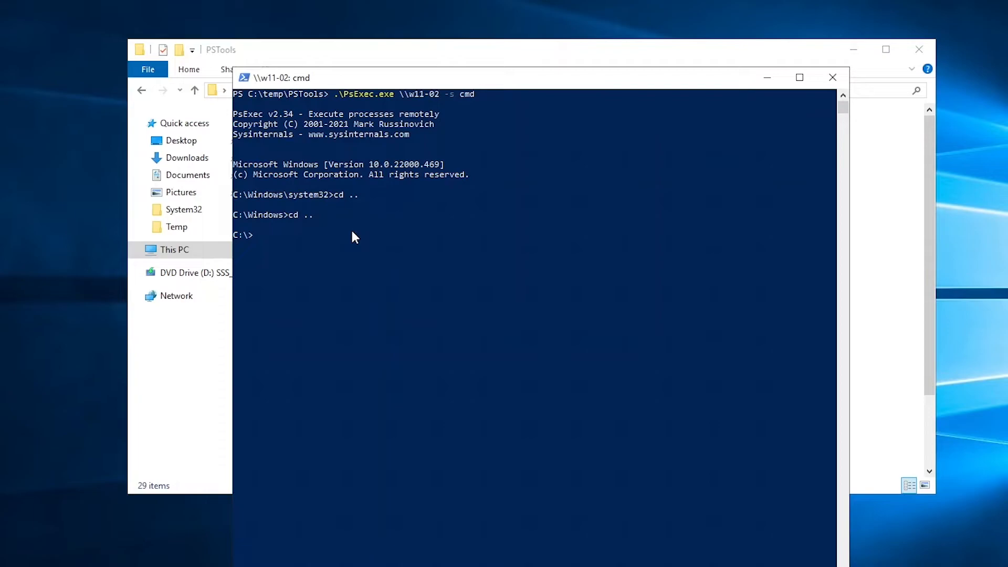
Run mkdir temp at C:\ in the remote w11-02 session.
{"action": "type", "text": "mkdir tem"}
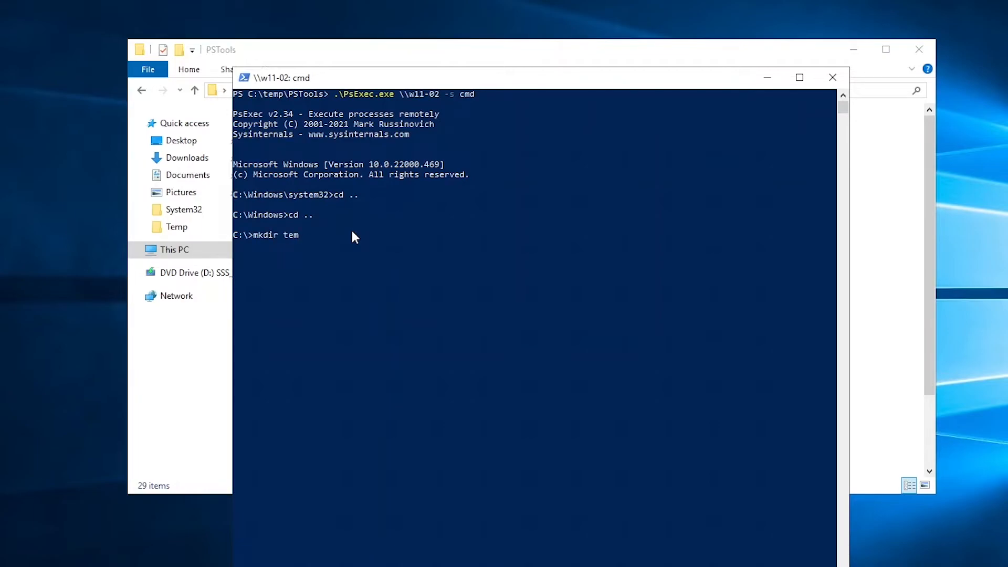
{"action": "key", "text": "Return"}
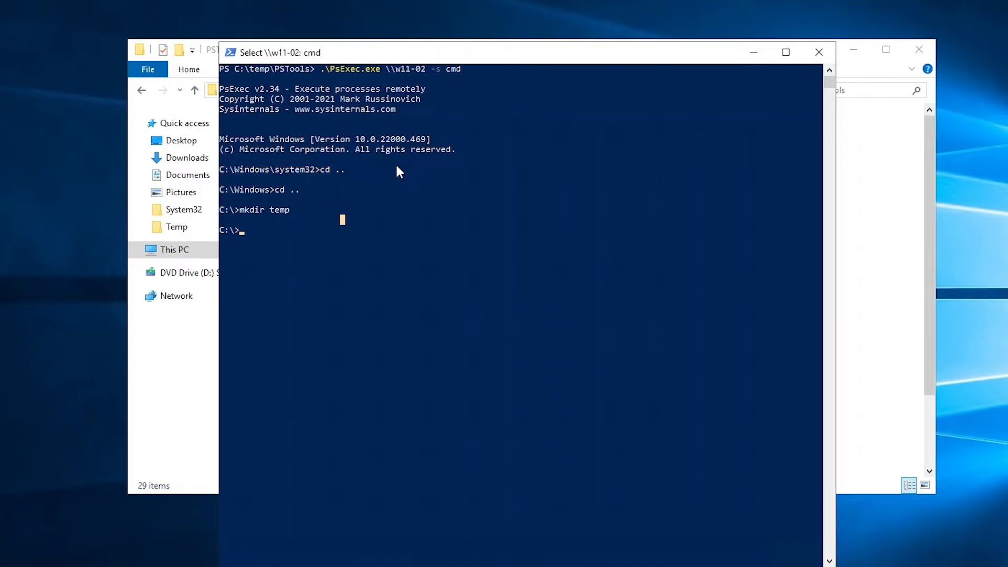
Run shutdown /s /t 0 with stray pasted text, producing the shutdown usage and reason-code help.
{"action": "type", "text": "shuted"}
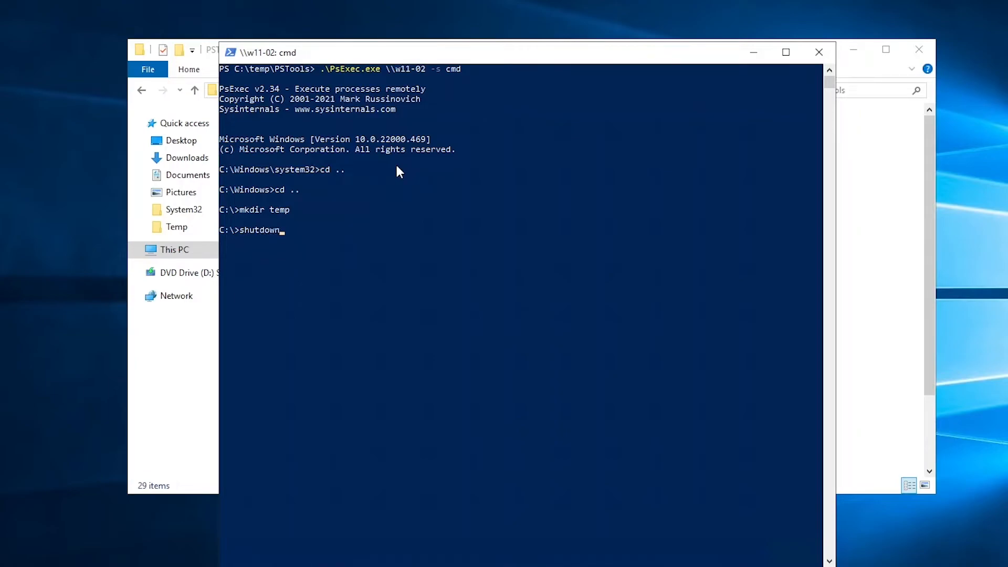
{"action": "type", "text": "\\"}
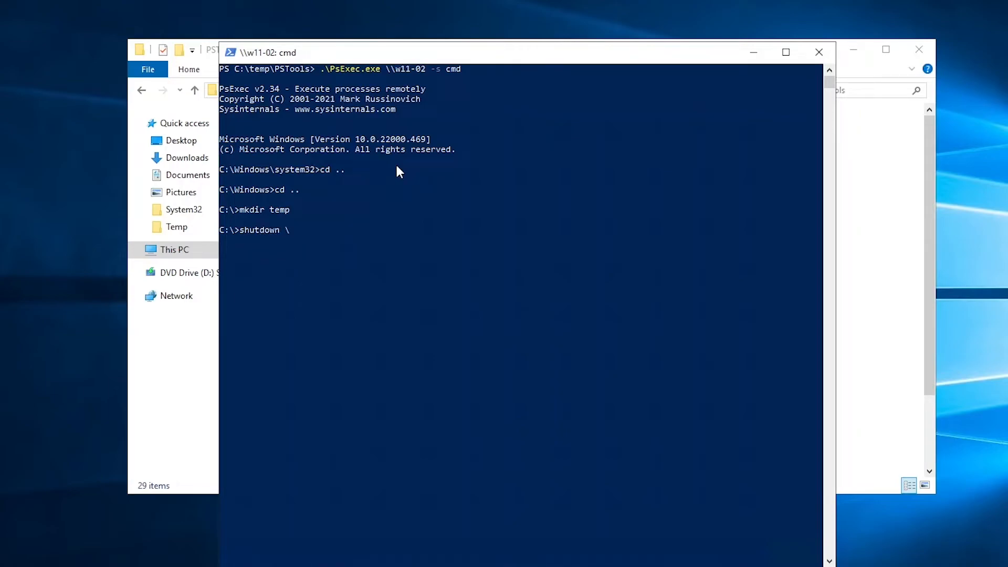
{"action": "type", "text": "/"}
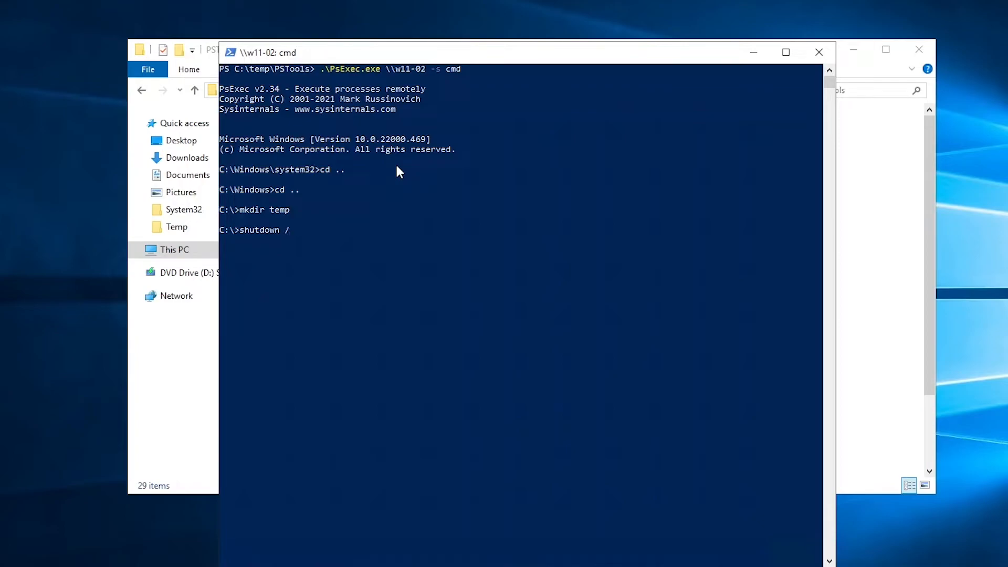
{"action": "type", "text": "s"}
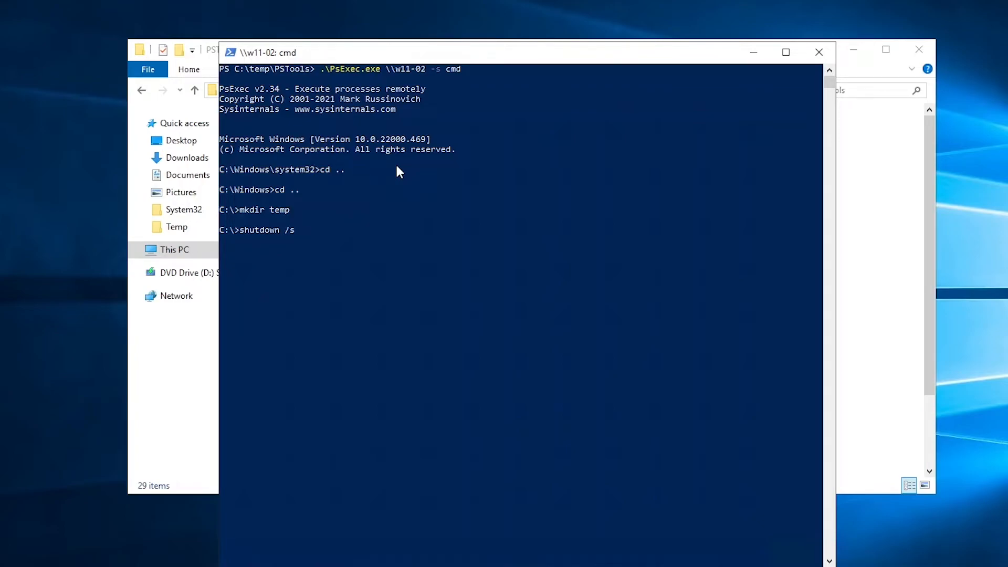
{"action": "type", "text": "/t 0"}
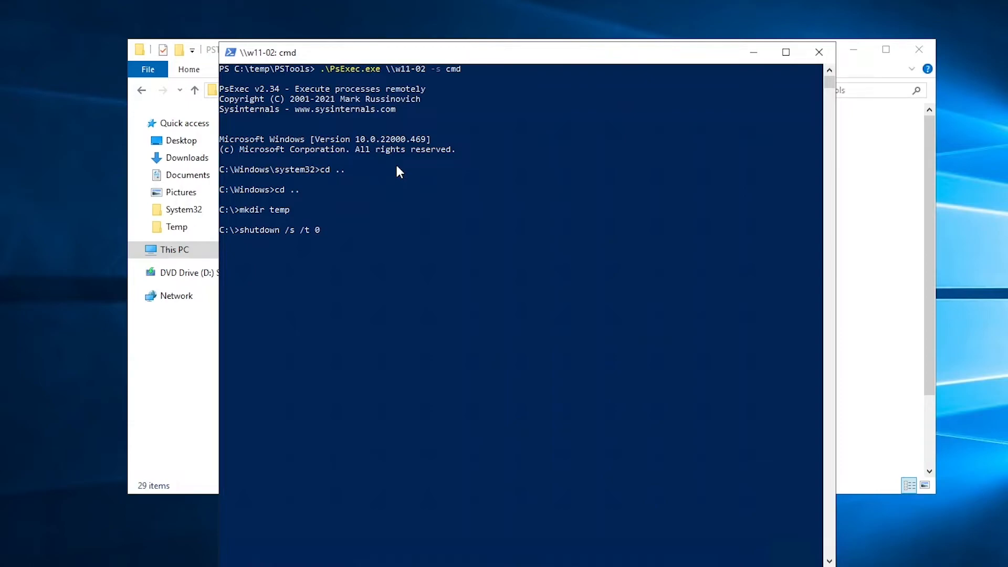
{"action": "mouse_move", "coordinate": [322, 235]}
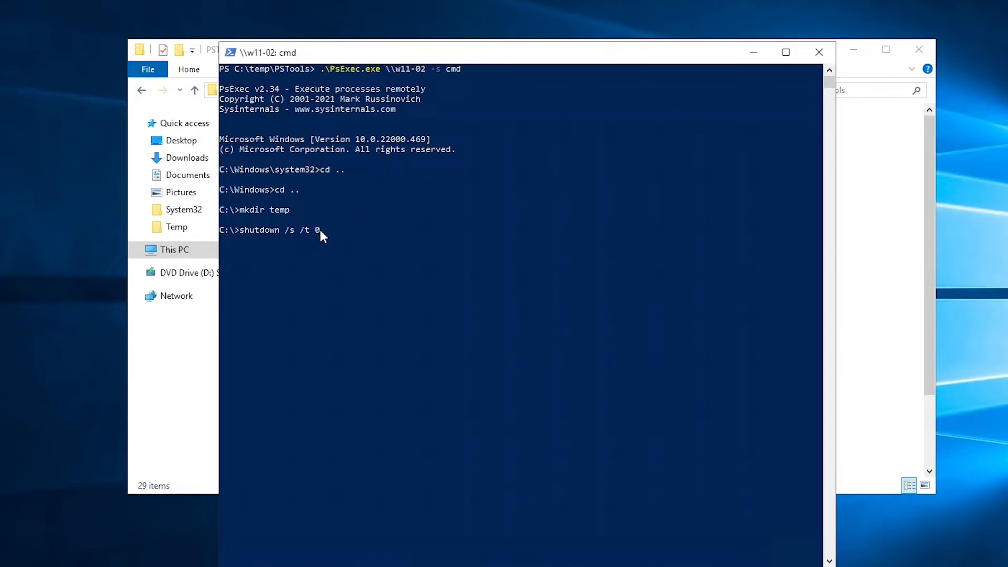
{"action": "mouse_move", "coordinate": [333, 242]}
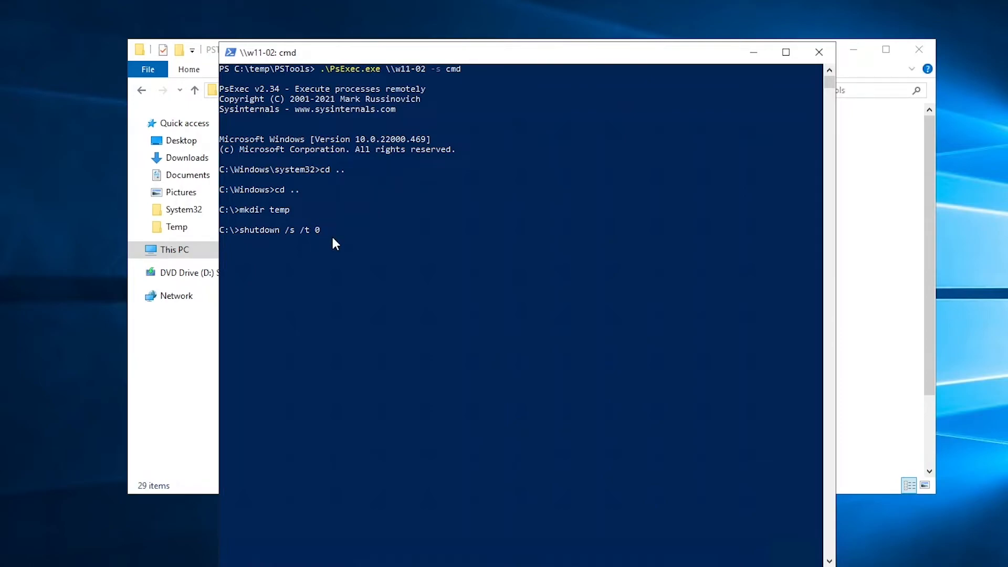
{"action": "mouse_move", "coordinate": [363, 241]}
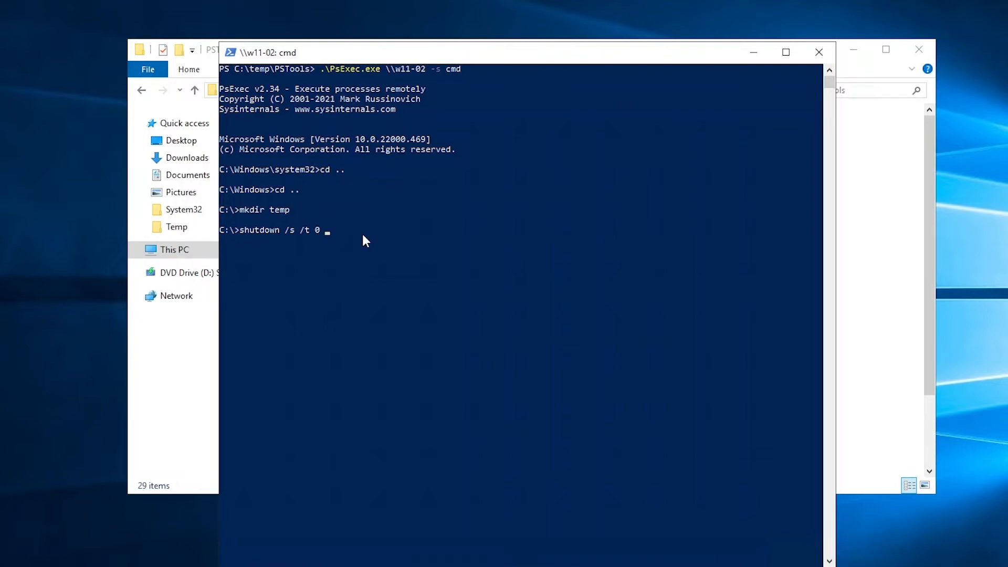
{"action": "type", "text": "microsoft 365 admin center,microsoft 365,office 365,office 365 admin center,microsoft admin center,office 365 assign admin roles,how to assign admin roles in microsoft 365 admin center,what is the microsoft 365 admin center,admin roles in"}
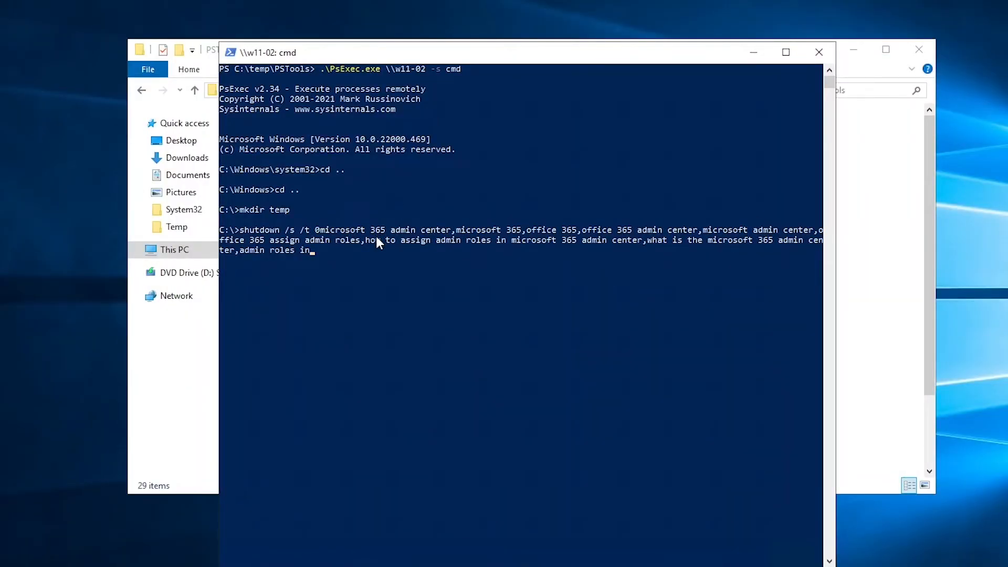
{"action": "key", "text": "Return"}
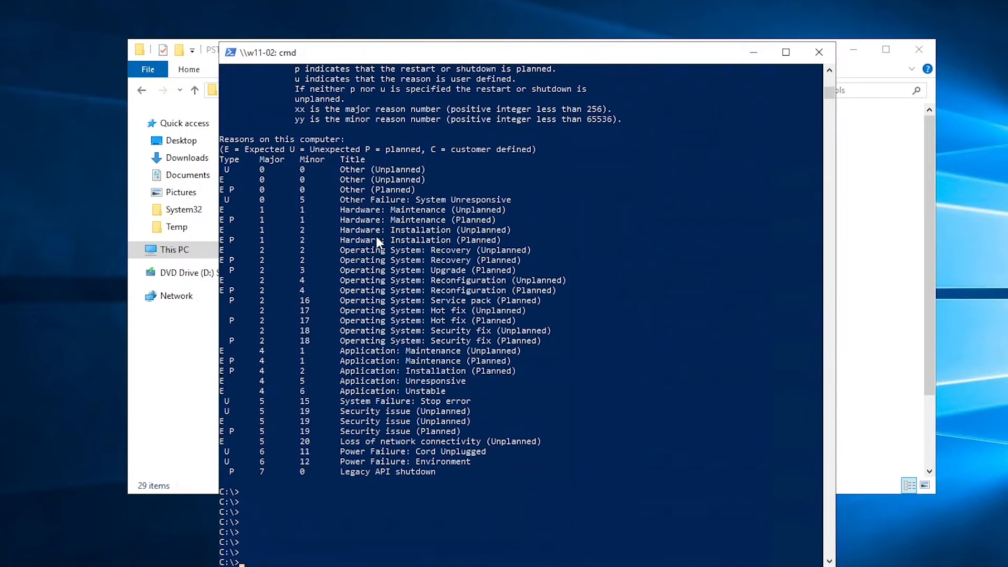
Retype a clean shutdown /s /t 0 at the remote w11-02 C:\> prompt.
{"action": "type", "text": "shut"}
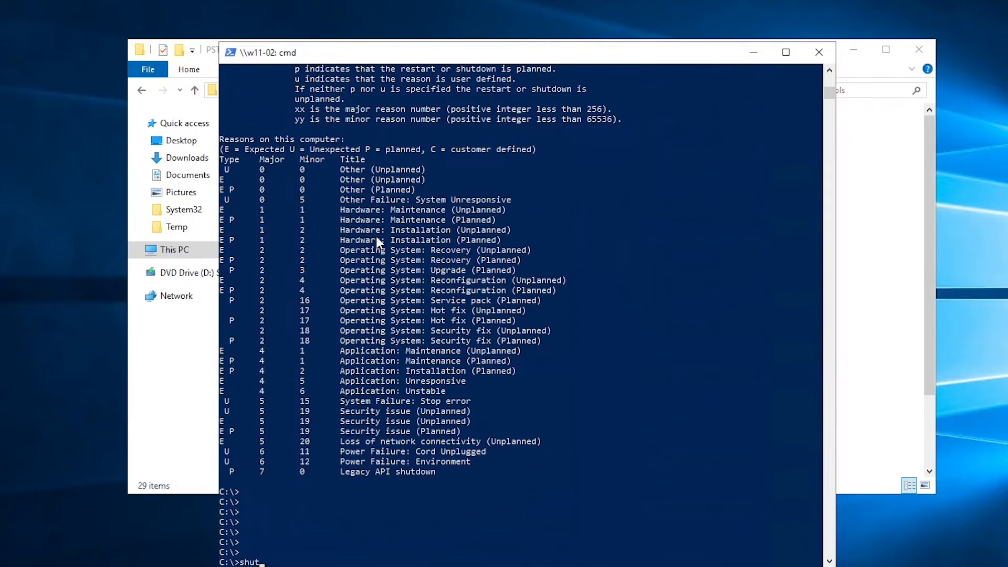
{"action": "type", "text": "down /s"}
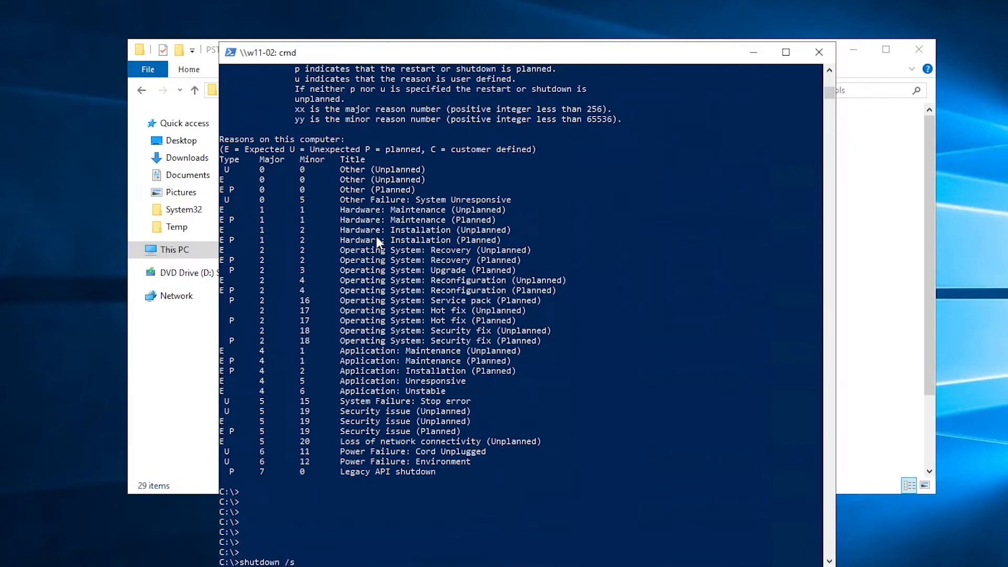
{"action": "type", "text": "/t 0"}
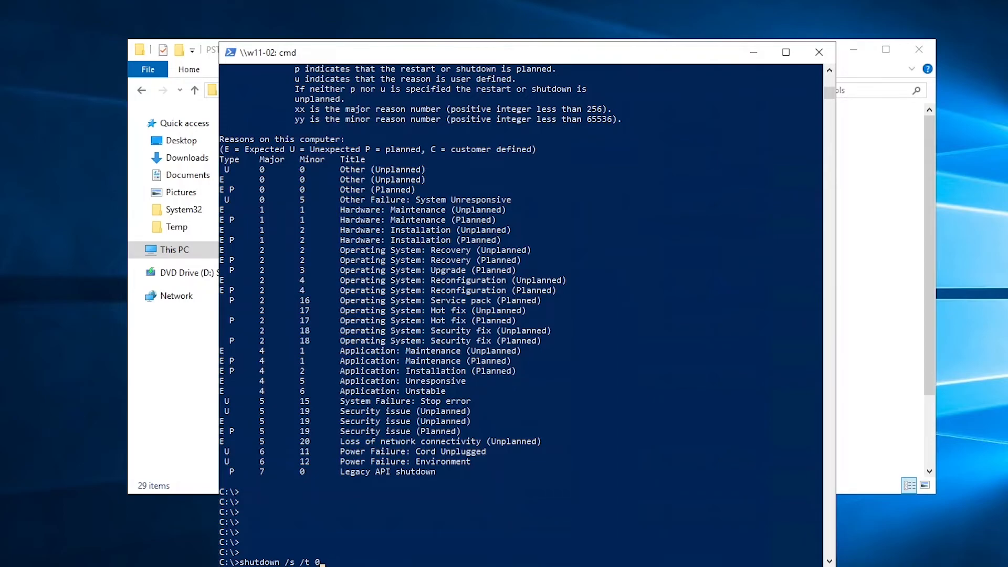
{"action": "mouse_move", "coordinate": [444, 109]}
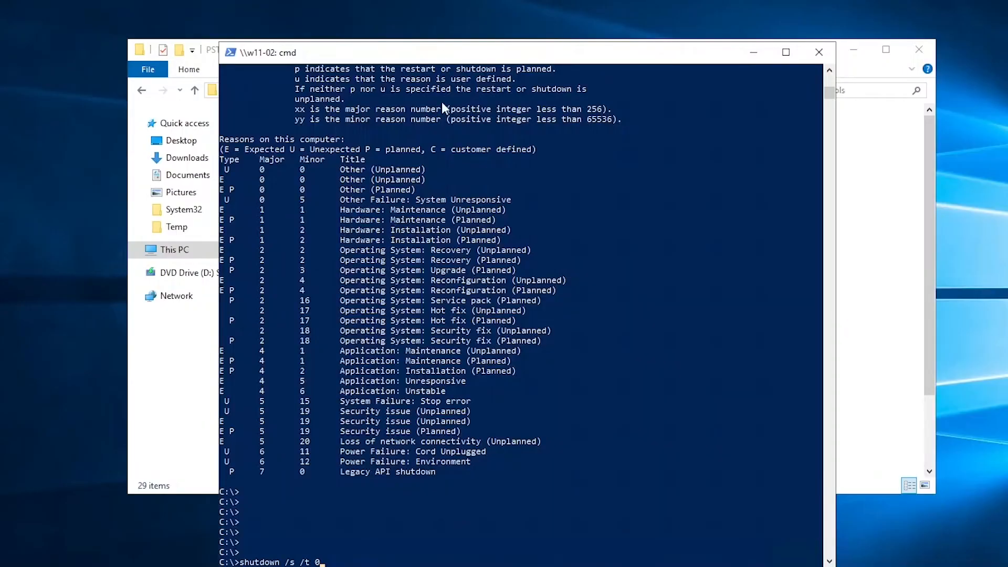
{"action": "mouse_move", "coordinate": [431, 340]}
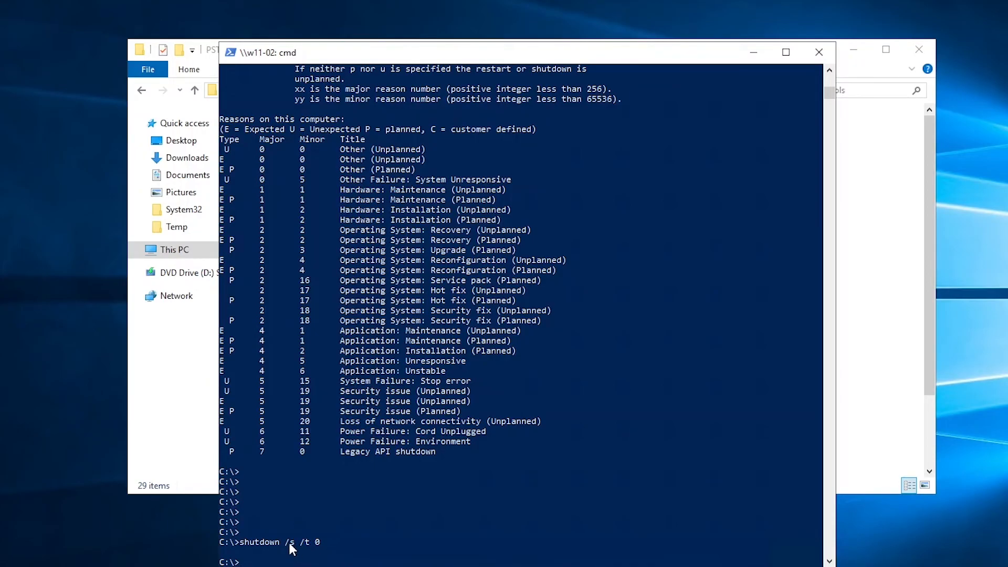
{"action": "mouse_move", "coordinate": [296, 551]}
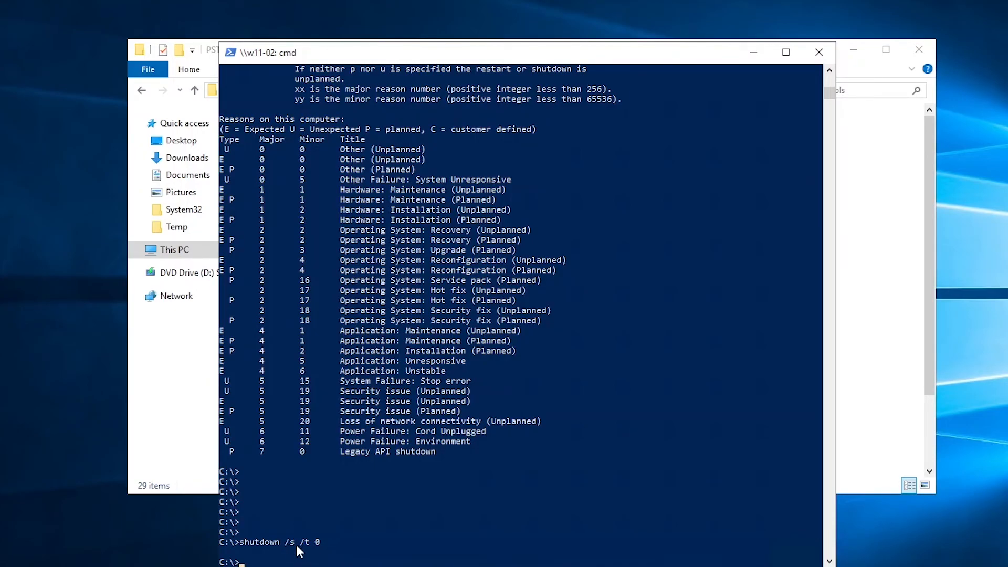